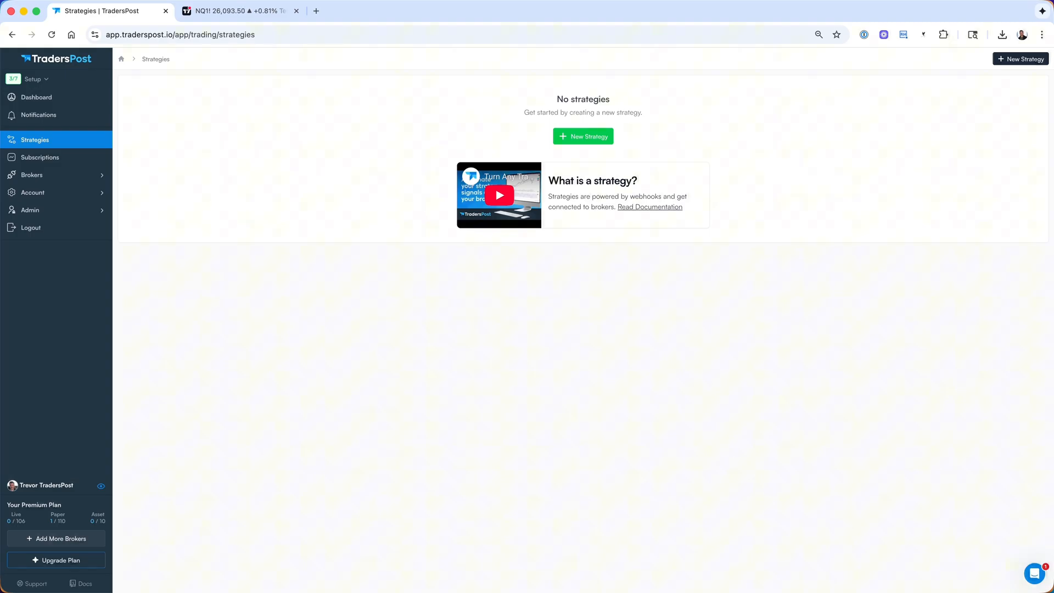
mouse_move(720, 396)
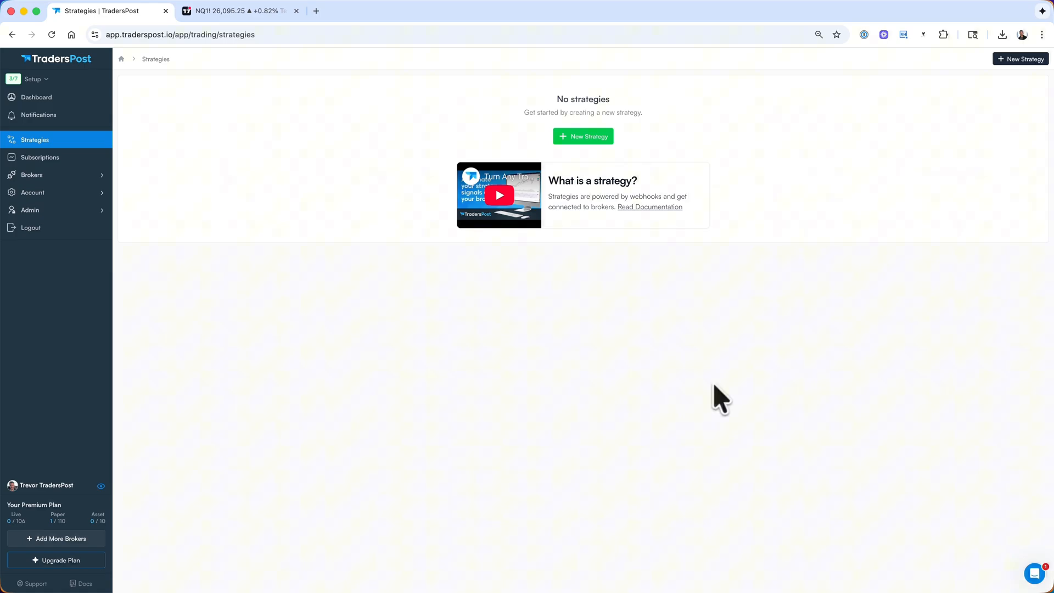
mouse_move(751, 257)
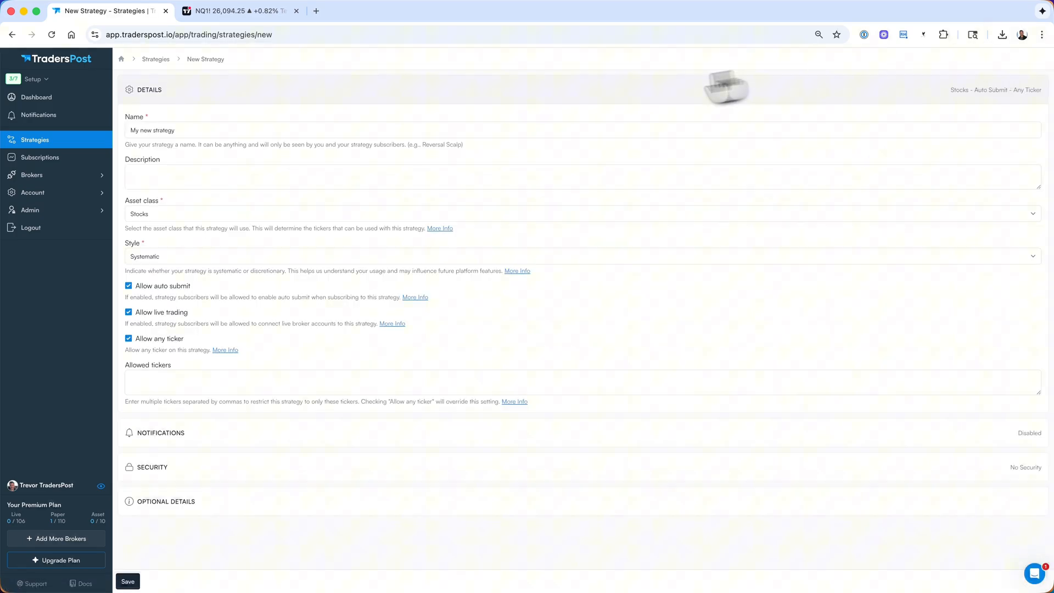
- Save 'My new strategy' with Futures as its asset class
click(578, 213)
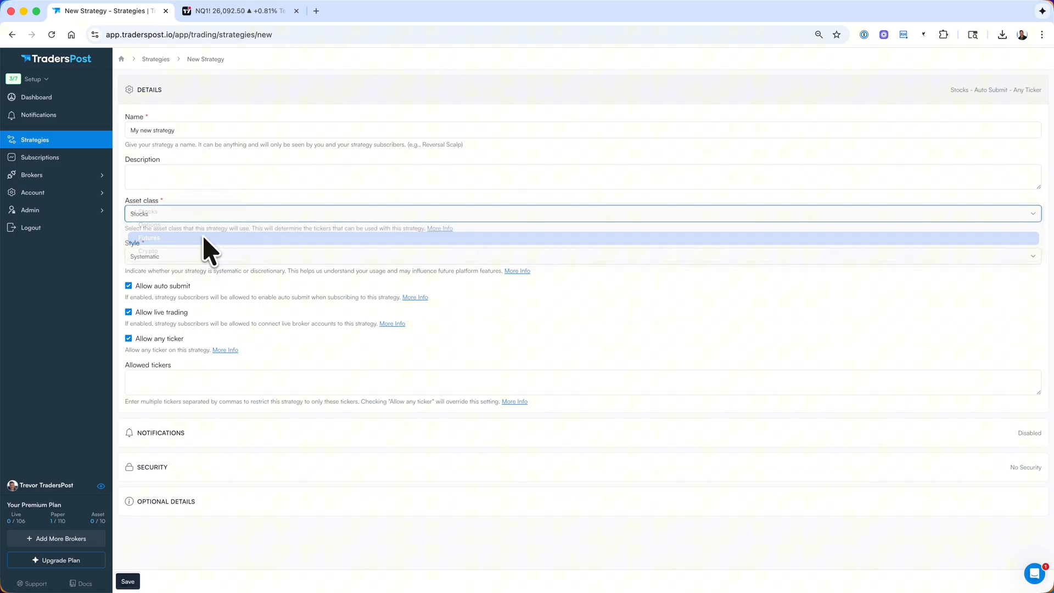
click(149, 237)
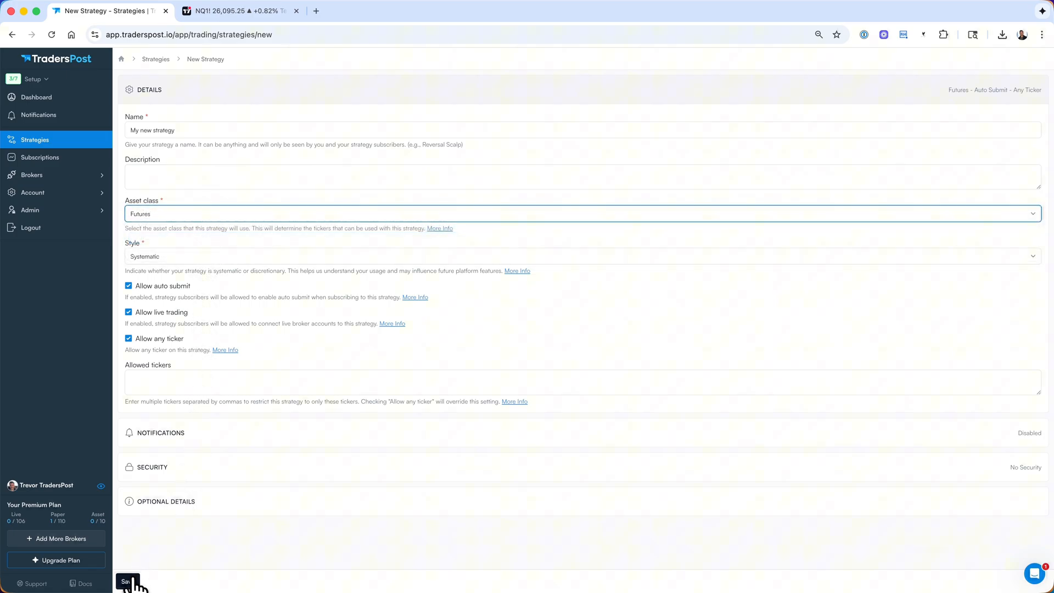
click(126, 581)
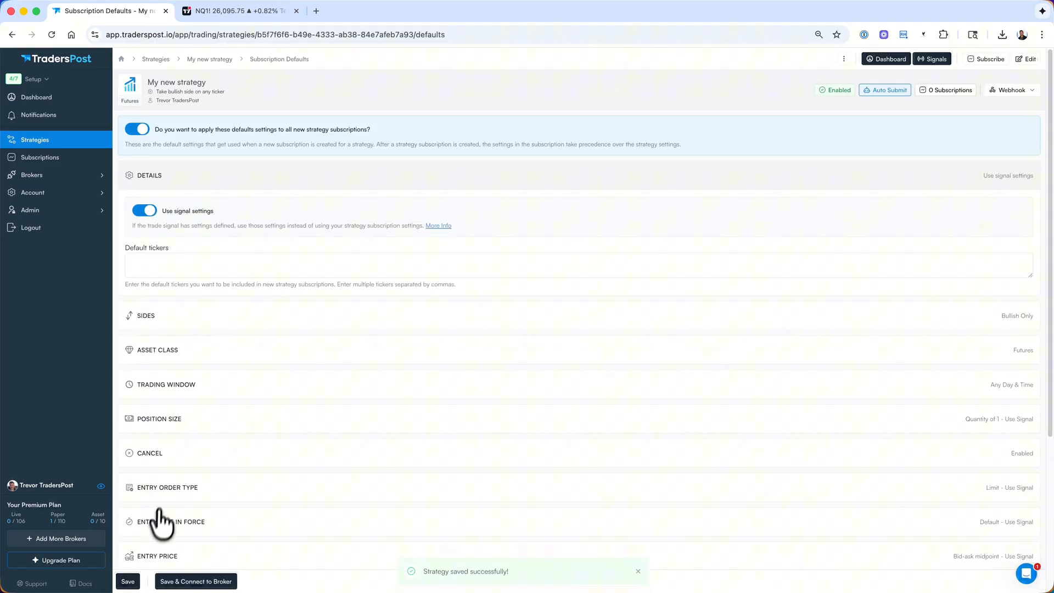
- Allow Both (Bullish & Bearish) sides with side swapping, keeping market orders for entries and exits
click(145, 315)
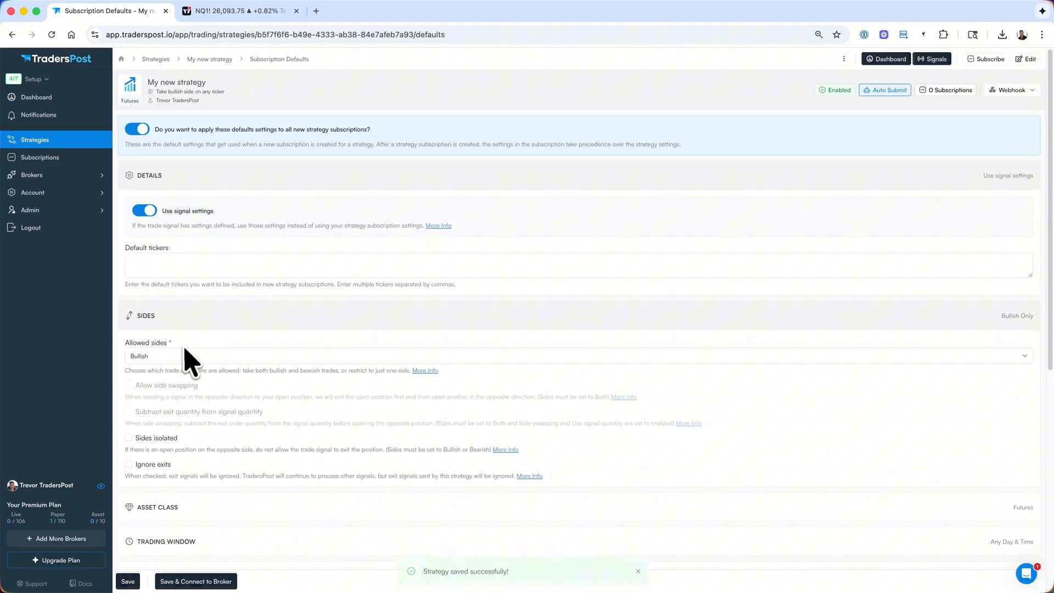
click(578, 356)
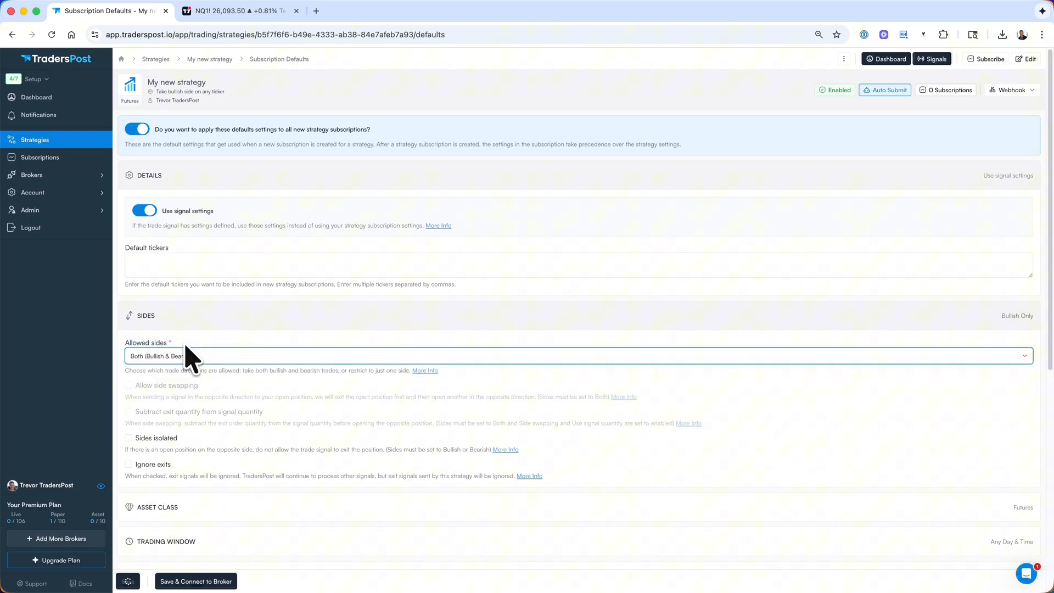
click(128, 384)
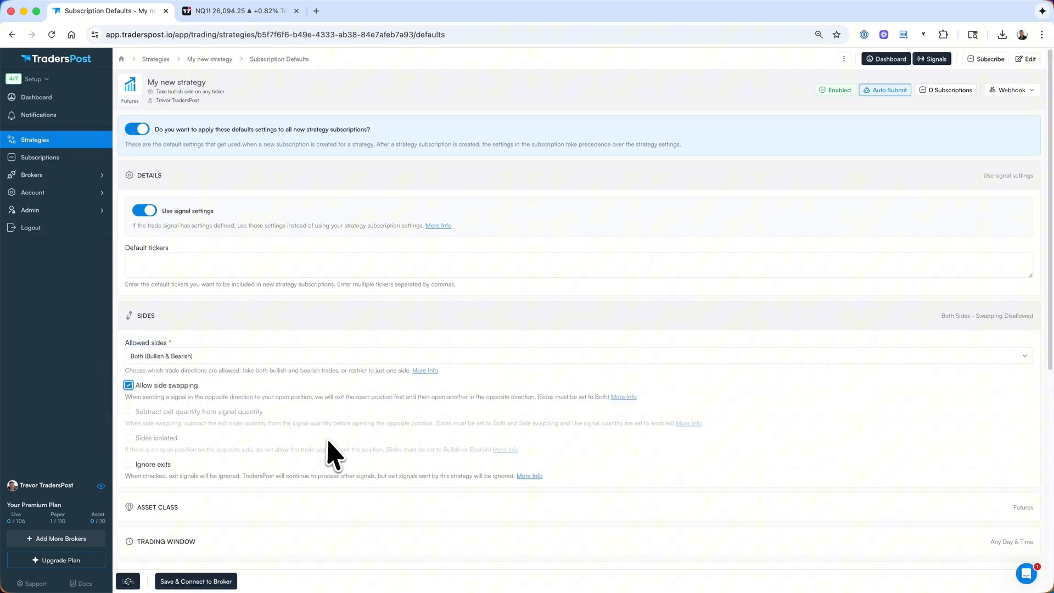
scroll(down, 3)
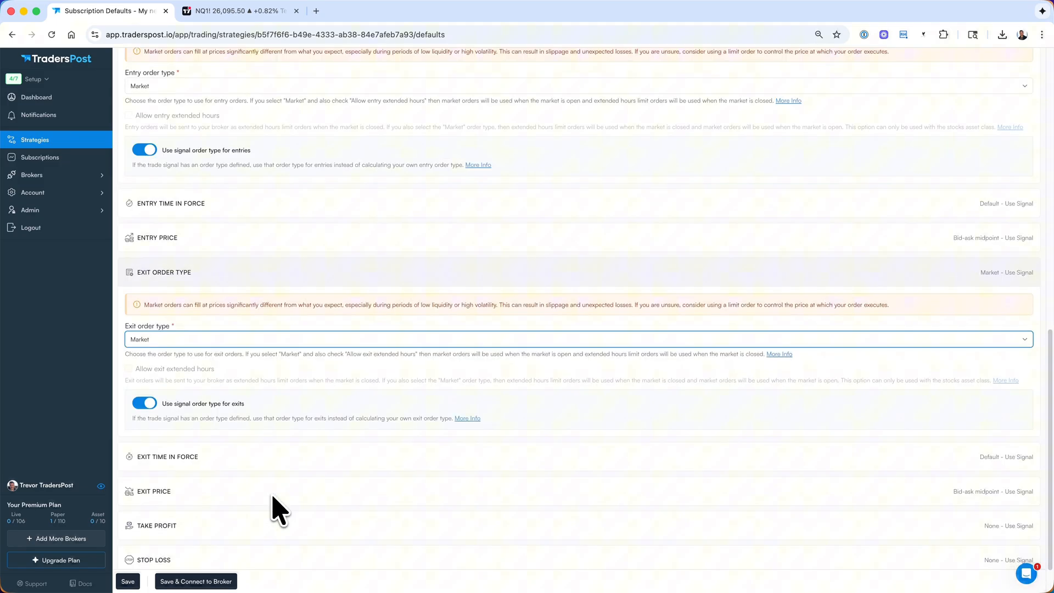
scroll(down, 3)
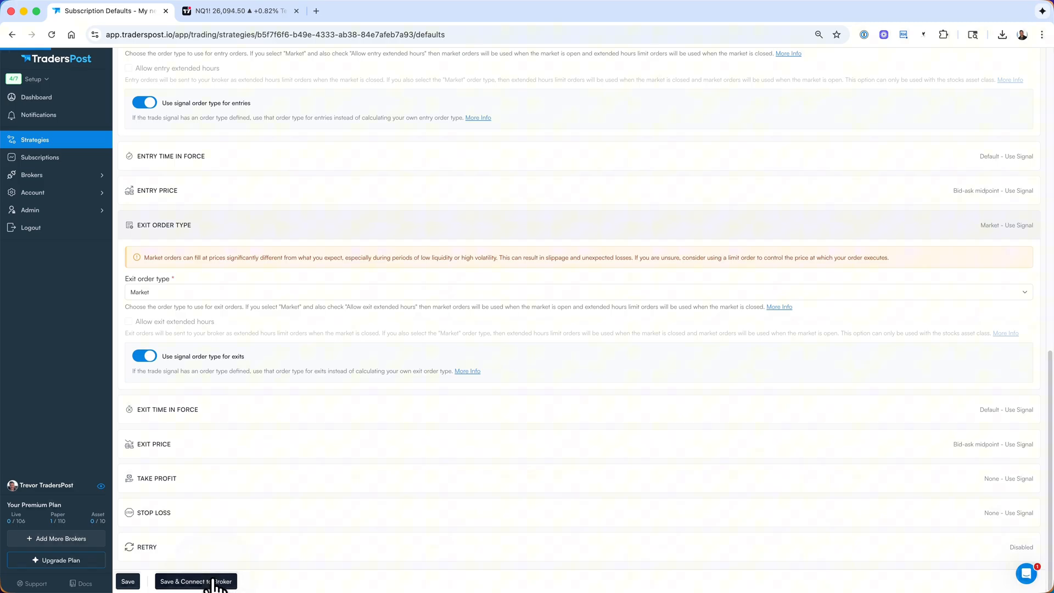
- Create a TradersPost Paper broker subscription with Auto submit enabled and save it
click(195, 581)
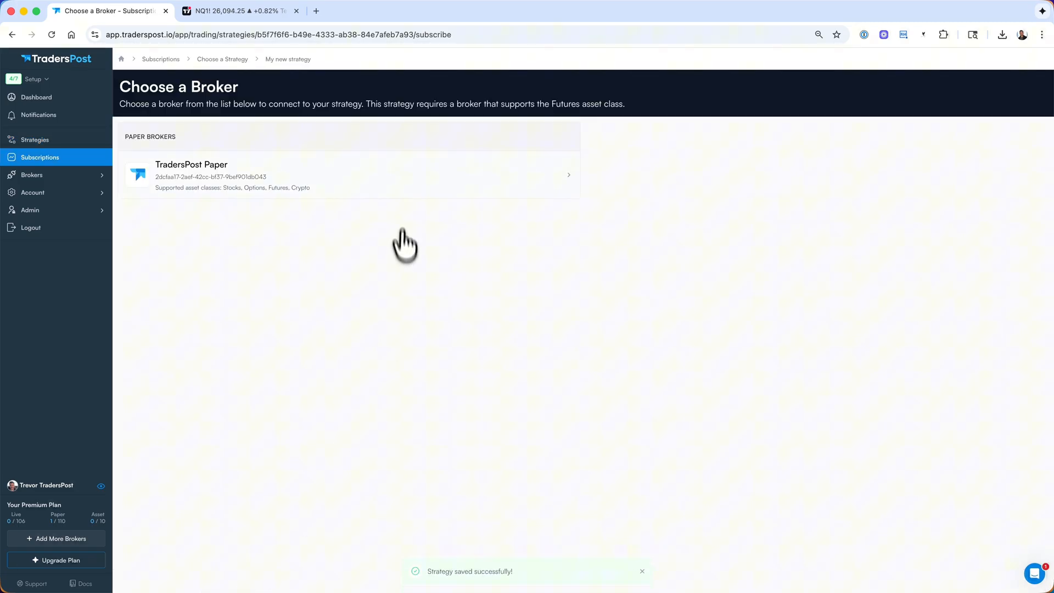
click(349, 175)
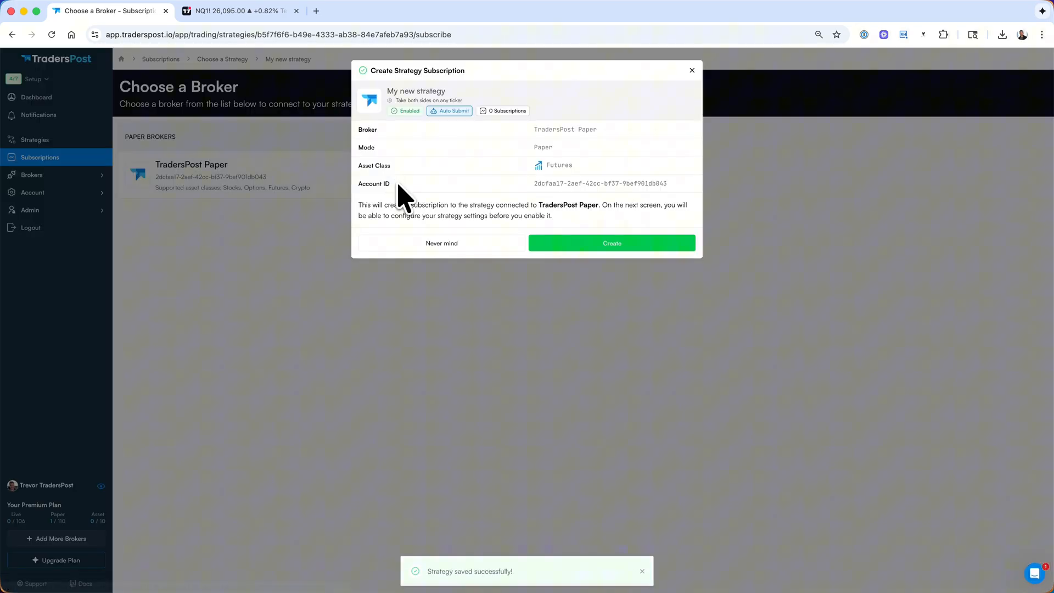
click(610, 243)
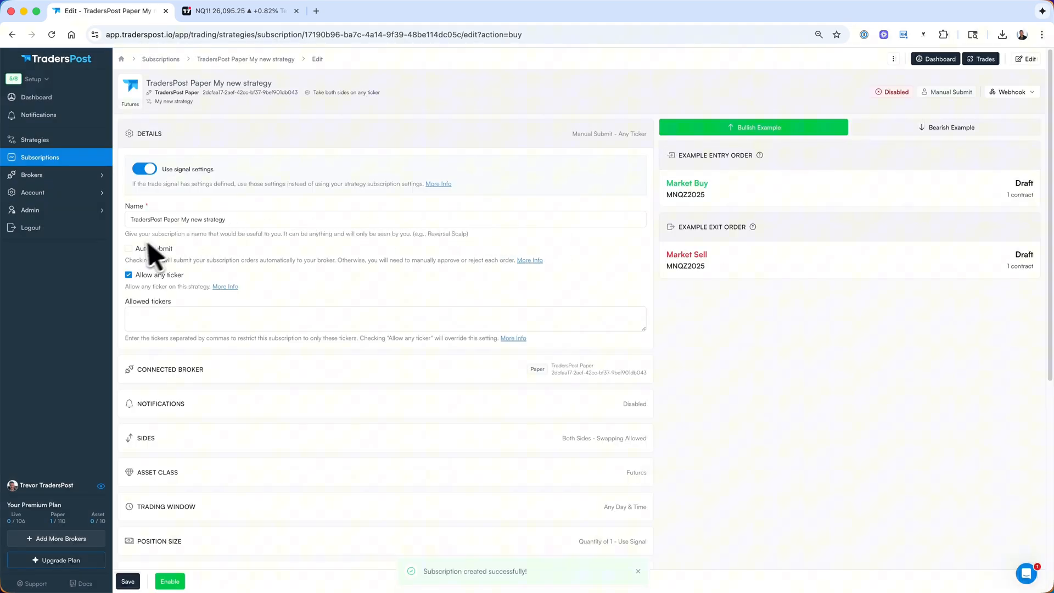
click(129, 248)
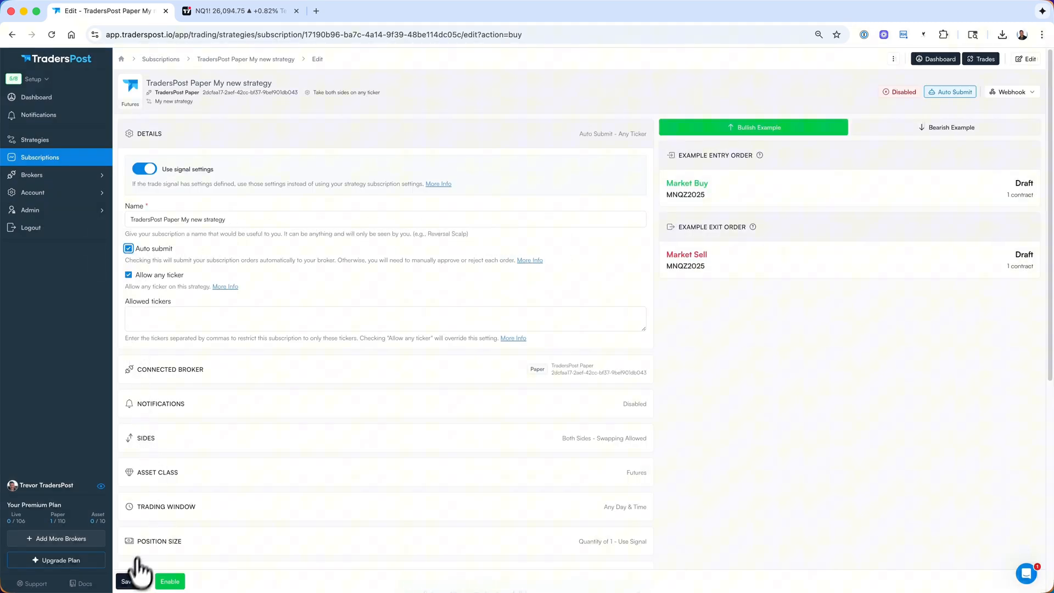
click(127, 582)
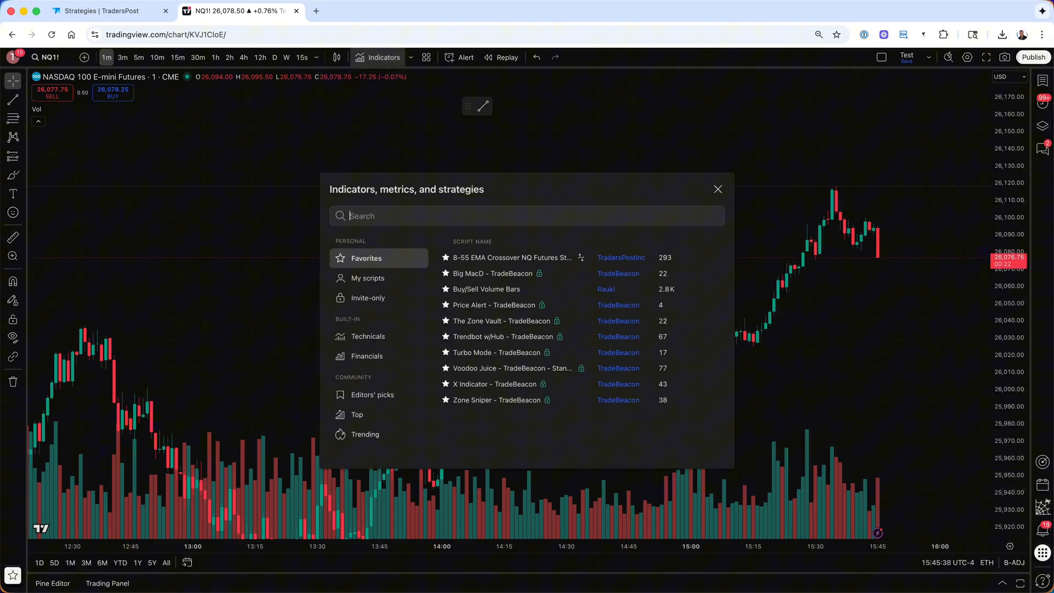
- Add the Momentum Strategy indicator to the NQ1! chart and show its alerts panel
text(momentu)
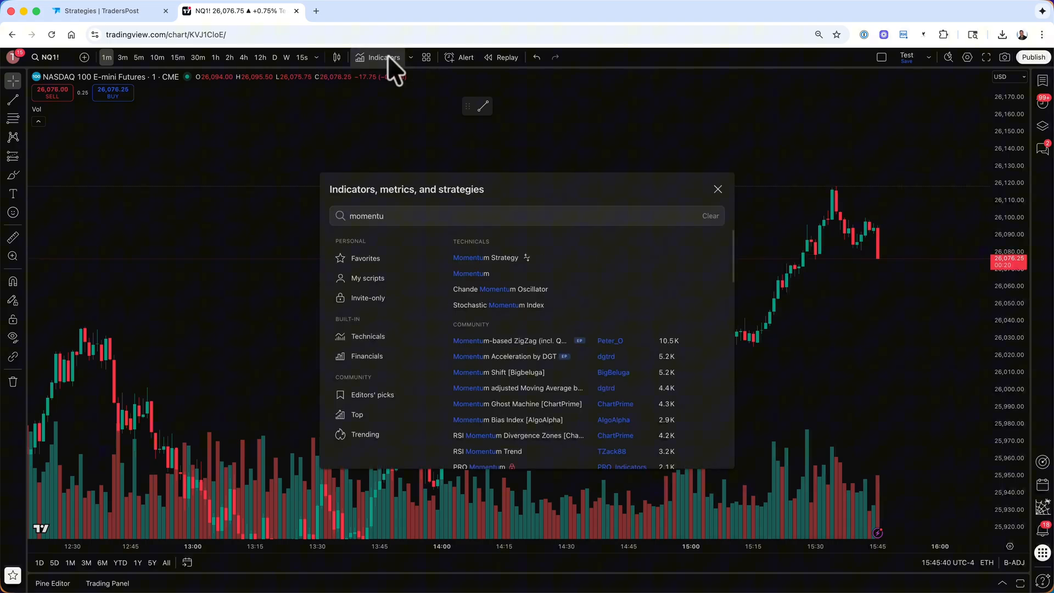
click(485, 257)
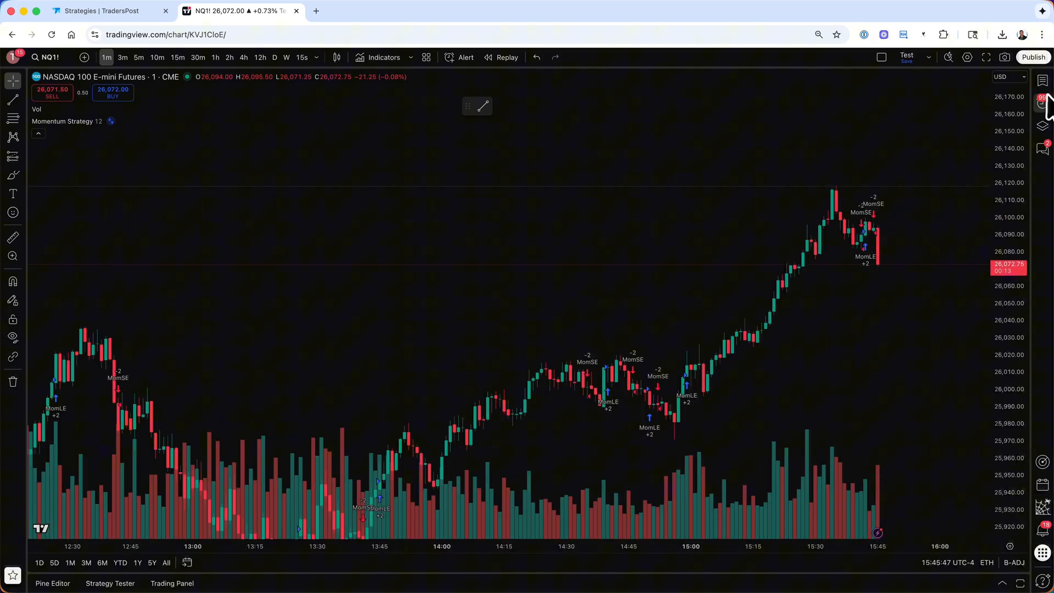
click(1041, 102)
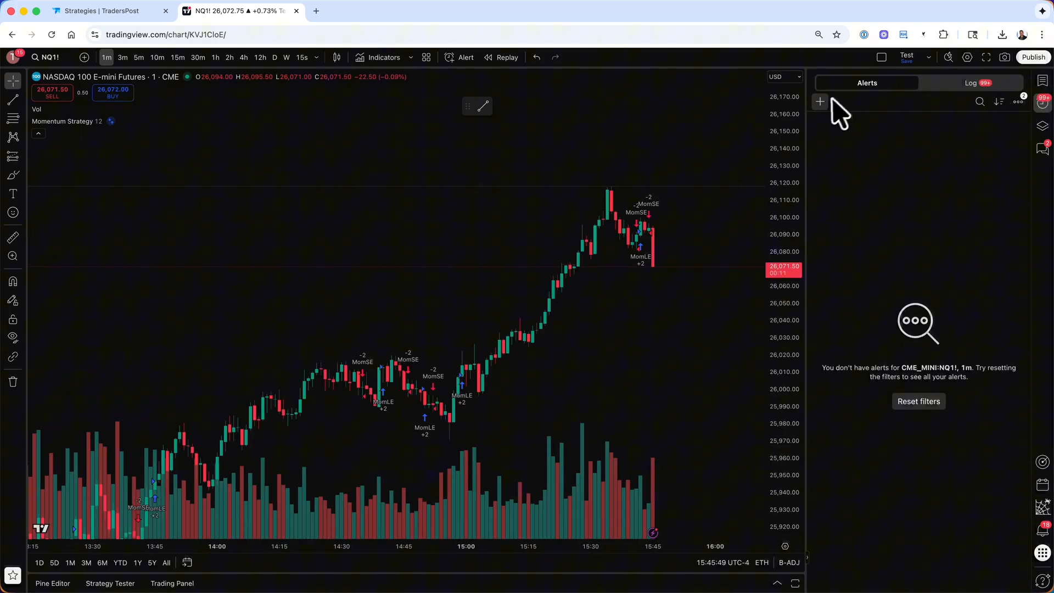
- Start a new NQ1! alert with Momentum Strategy as its condition and go to its message
click(820, 102)
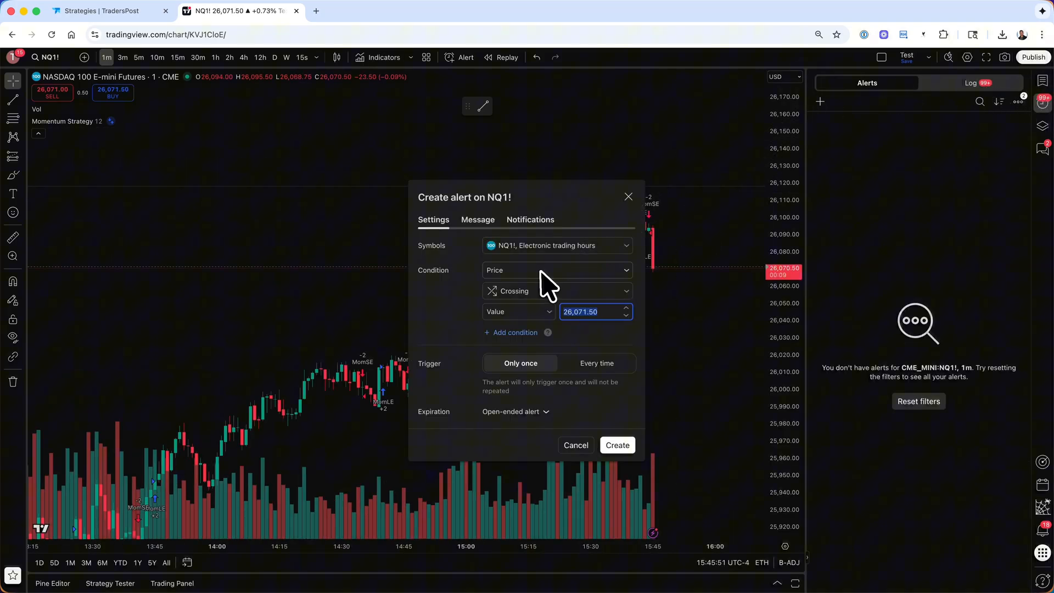
click(555, 269)
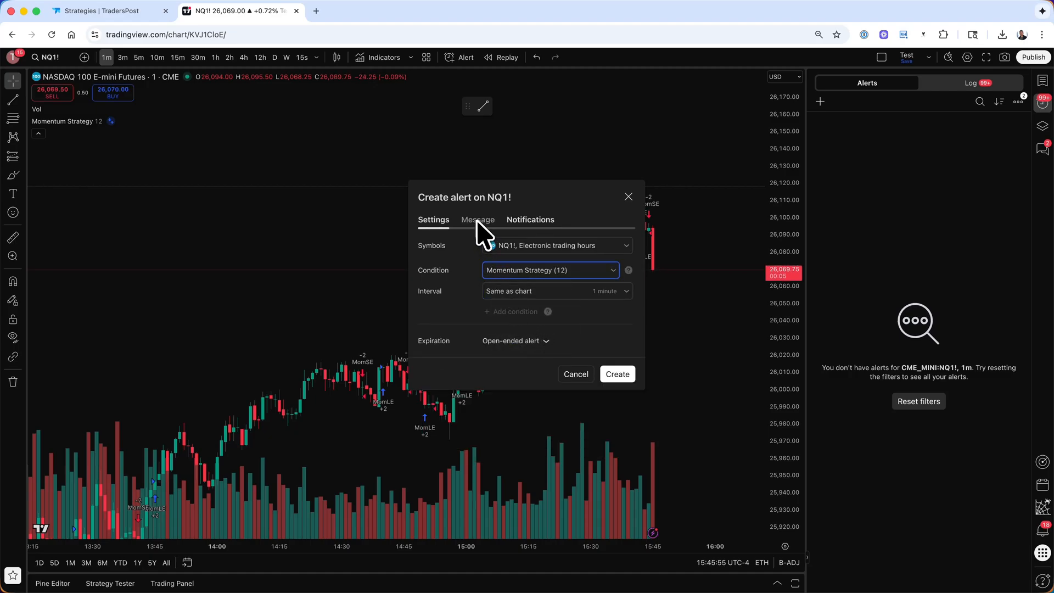
click(478, 219)
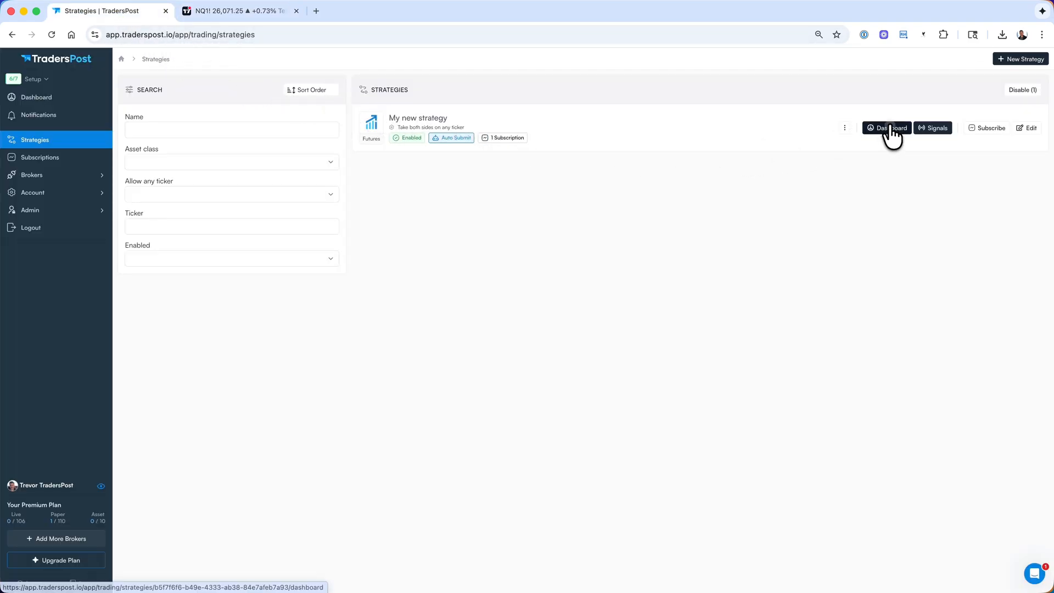
- Copy the TradingView Strategy example JSON from the strategy's Dashboard > Webhook page
click(886, 128)
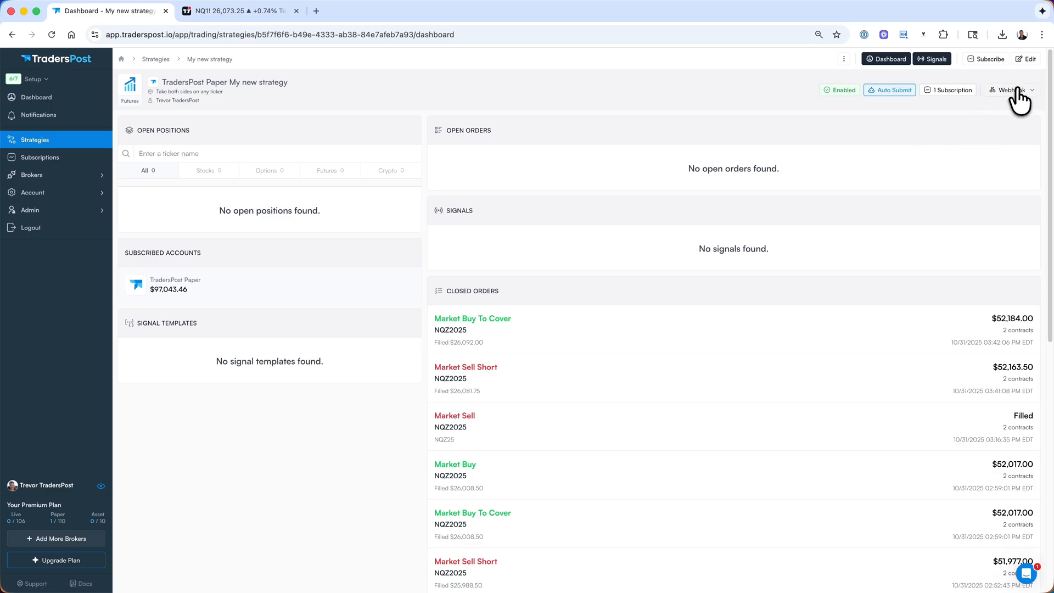
click(1009, 90)
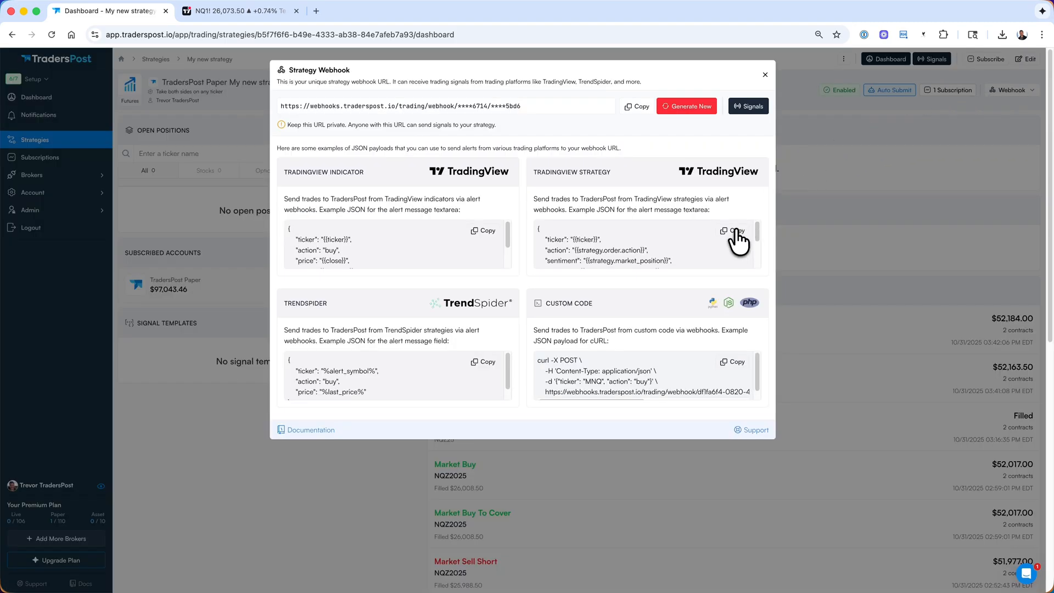
click(235, 11)
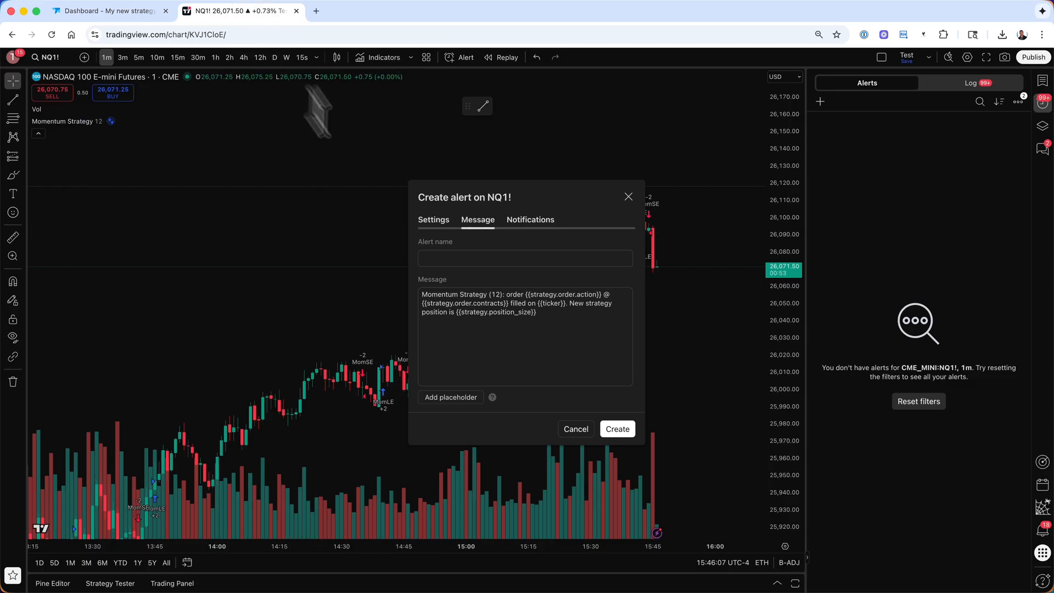
- Replace the alert message with the copied TradersPost strategy JSON payload
triple_click(524, 303)
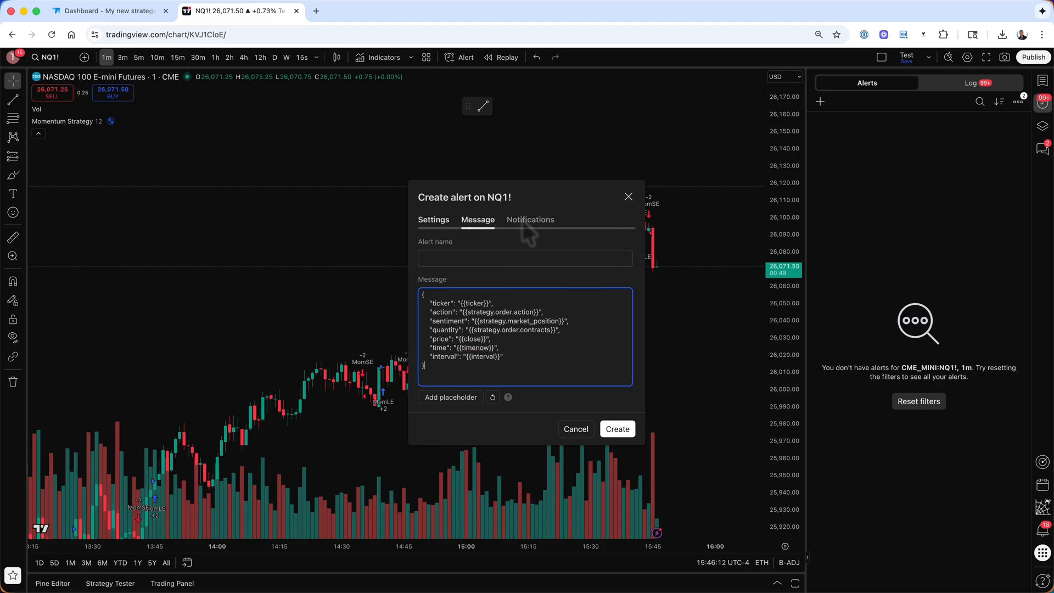
click(530, 219)
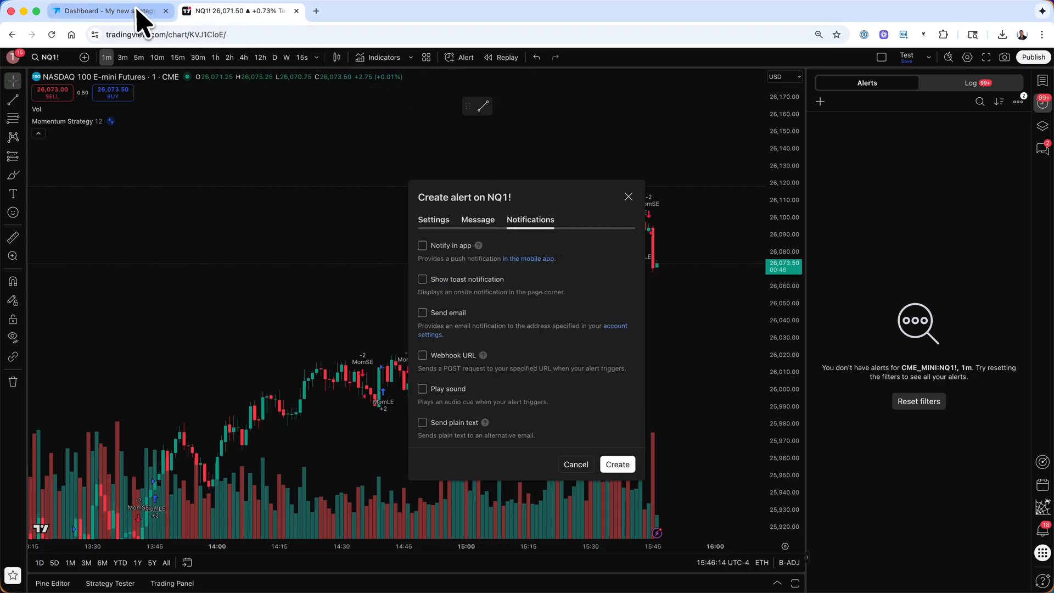
- Send the alert to the TradersPost webhook URL, create it, and return to TradersPost after buy and sell triggers
click(108, 11)
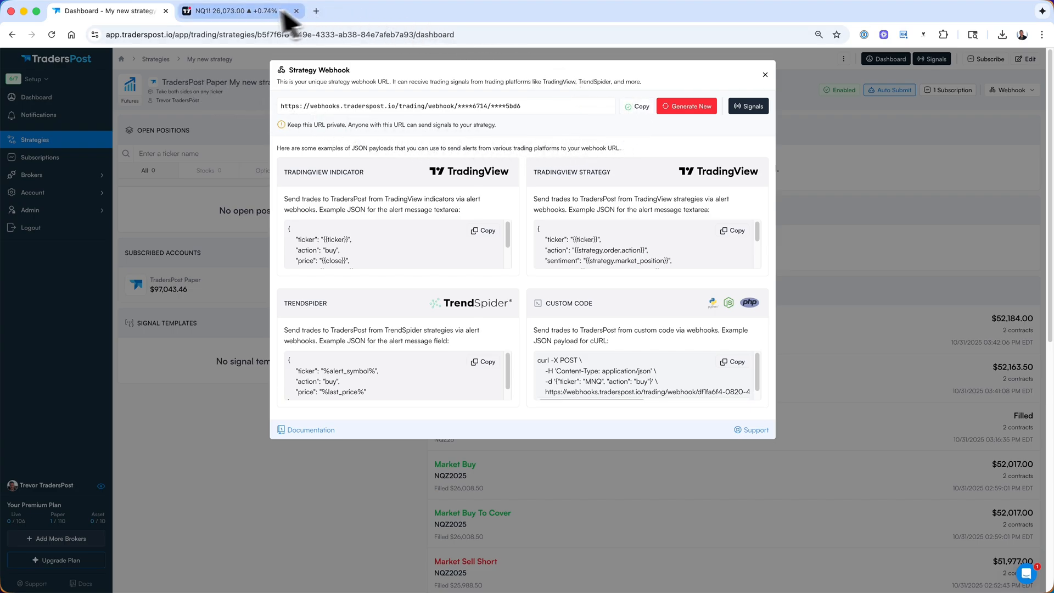
click(236, 11)
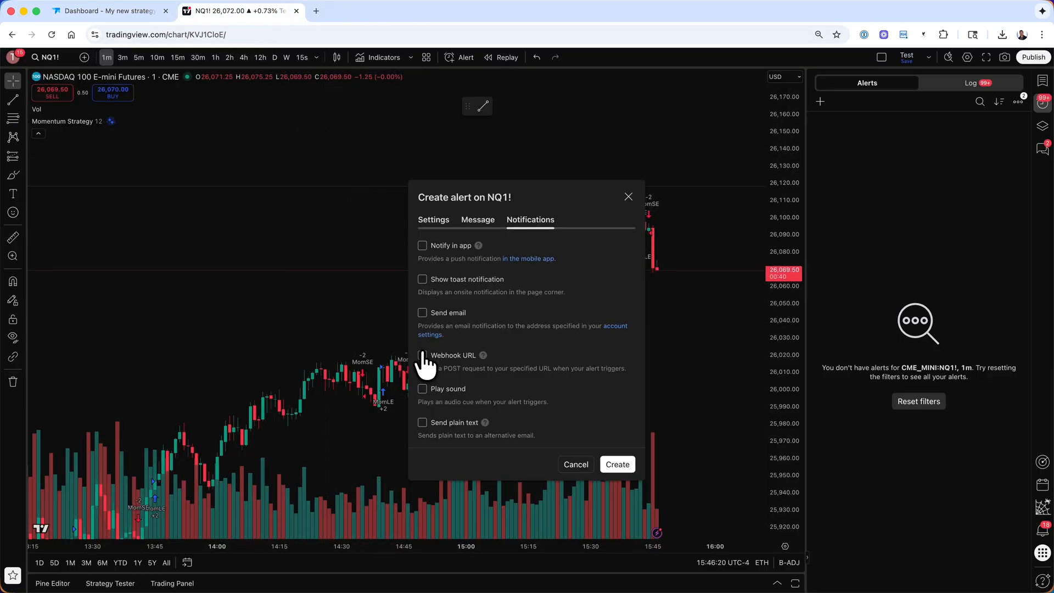
click(423, 355)
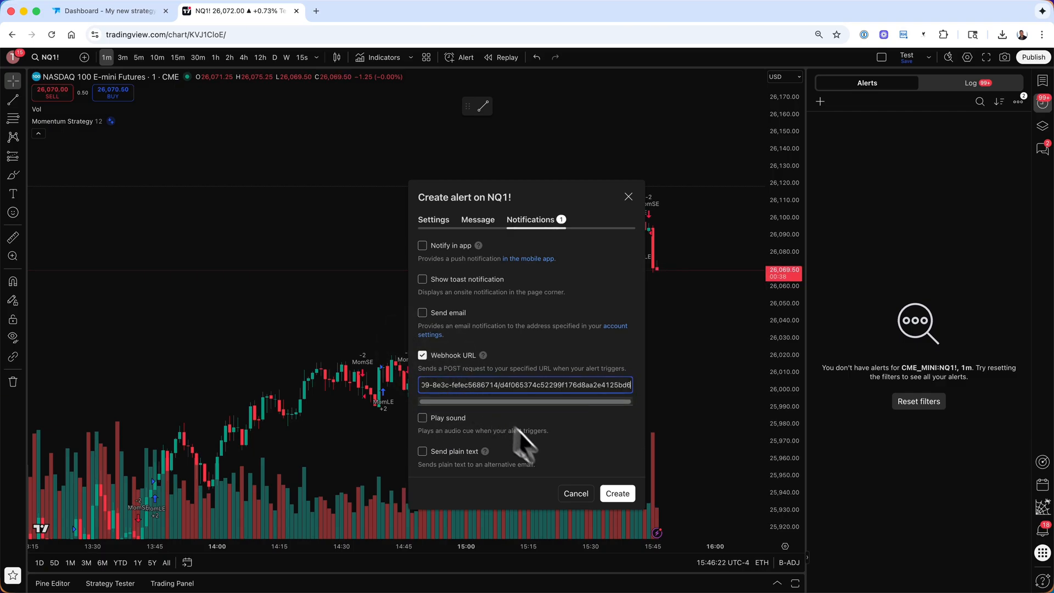
click(616, 493)
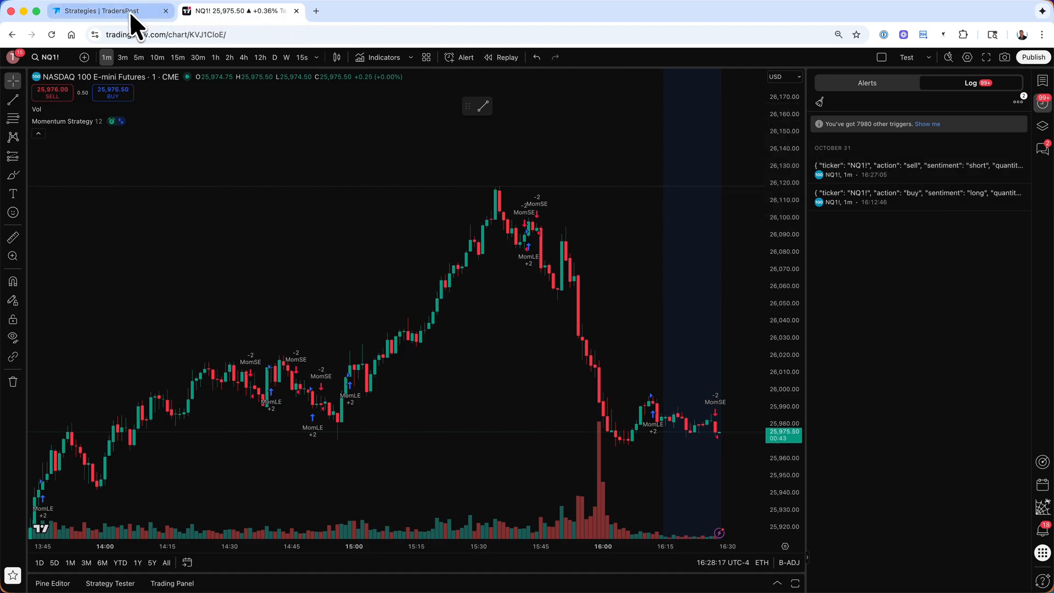
click(107, 11)
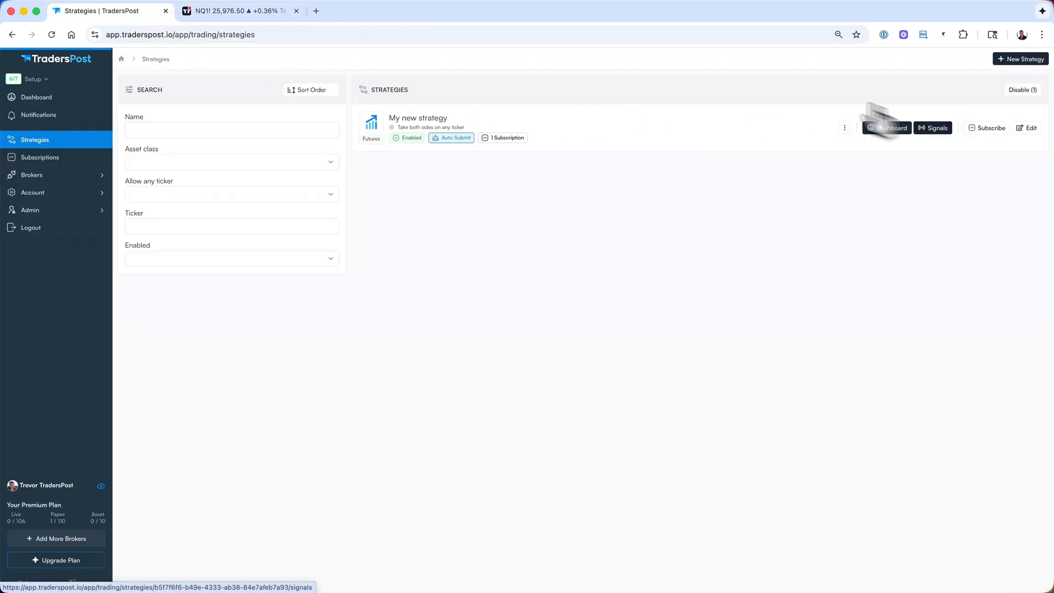
- View the strategy's signals and the Sell NQZ2025 signal's completed paper trade
click(933, 128)
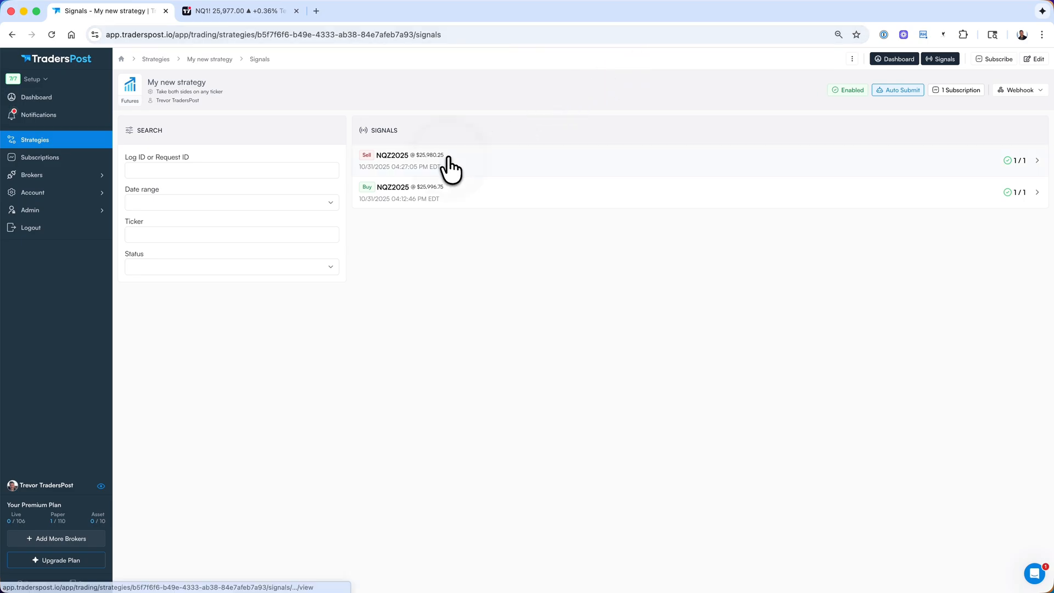
click(410, 160)
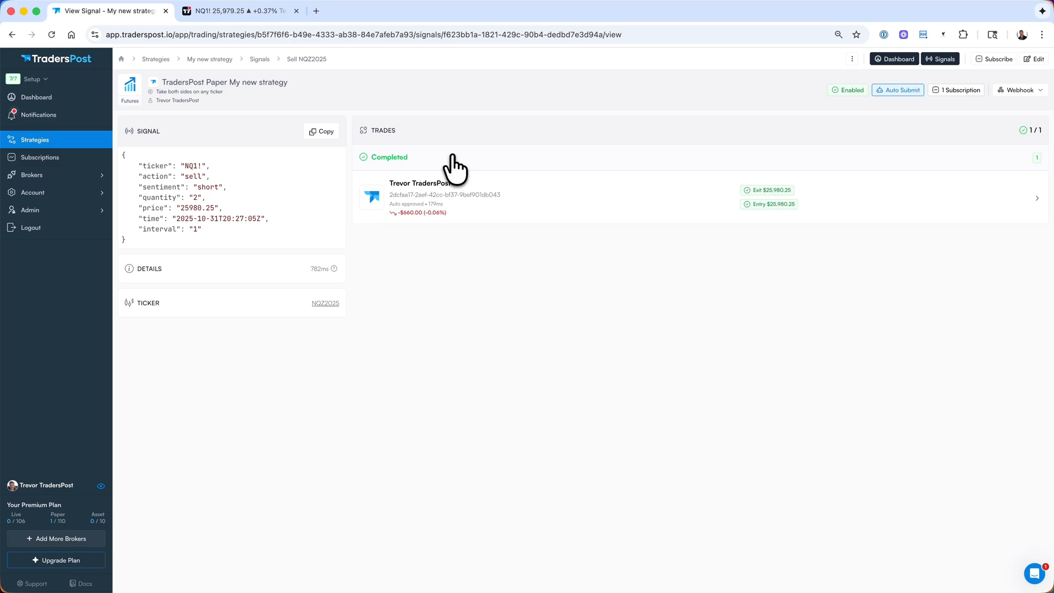